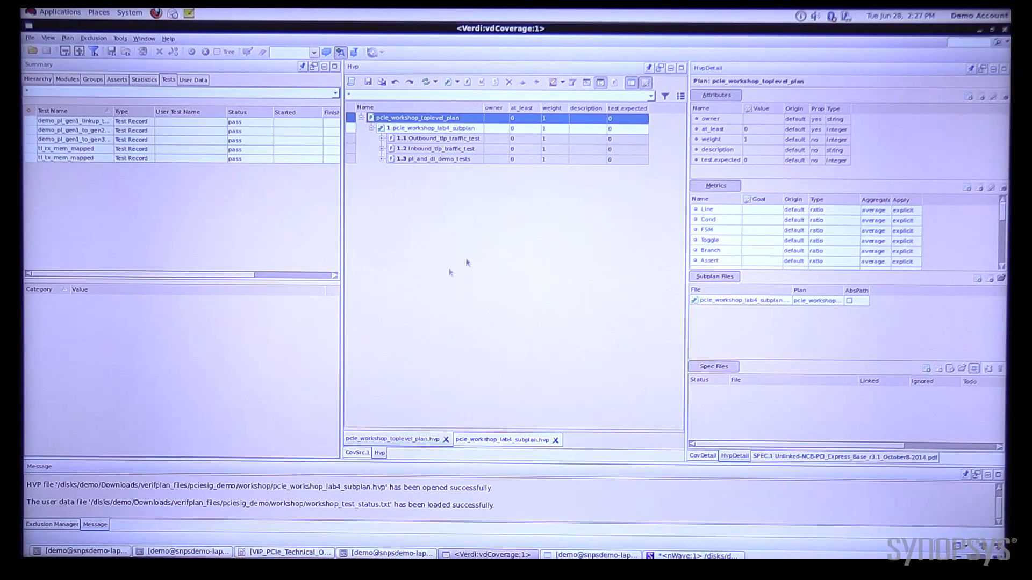
{"action": "mouse_move", "coordinate": [207, 167]}
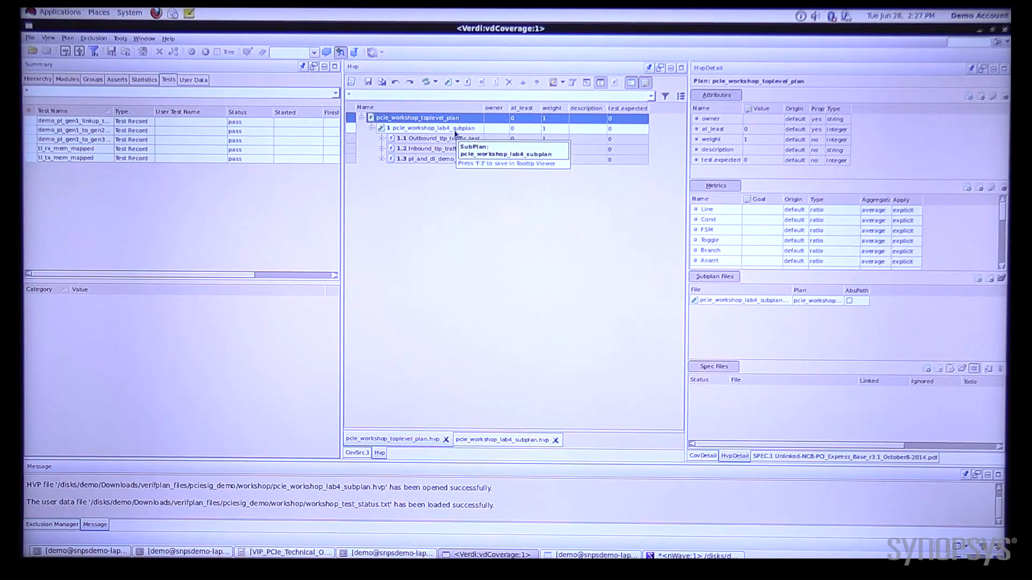
{"action": "mouse_move", "coordinate": [440, 163]}
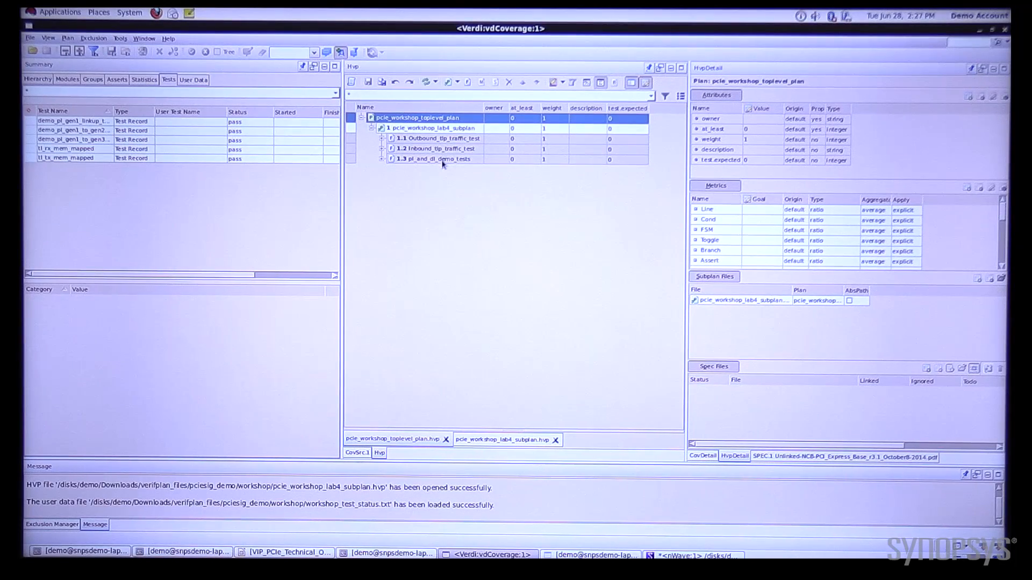
{"action": "mouse_move", "coordinate": [437, 159]}
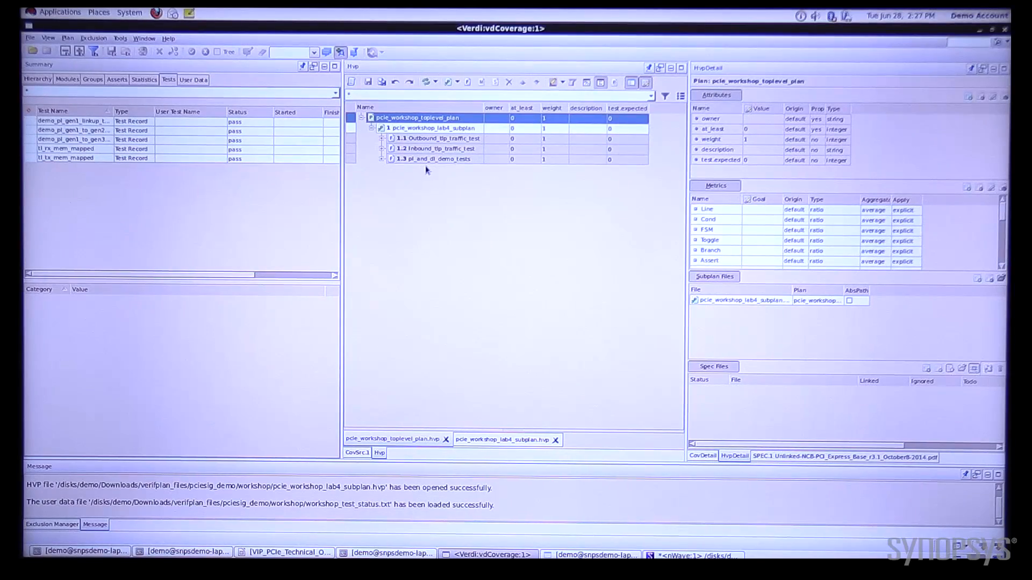
{"action": "mouse_move", "coordinate": [939, 172]}
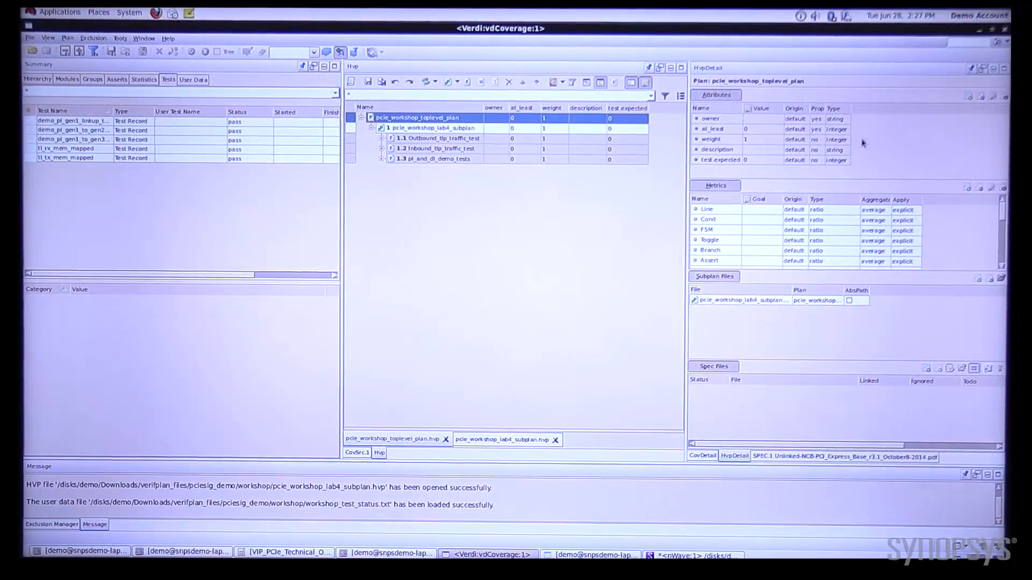
{"action": "mouse_move", "coordinate": [761, 129]}
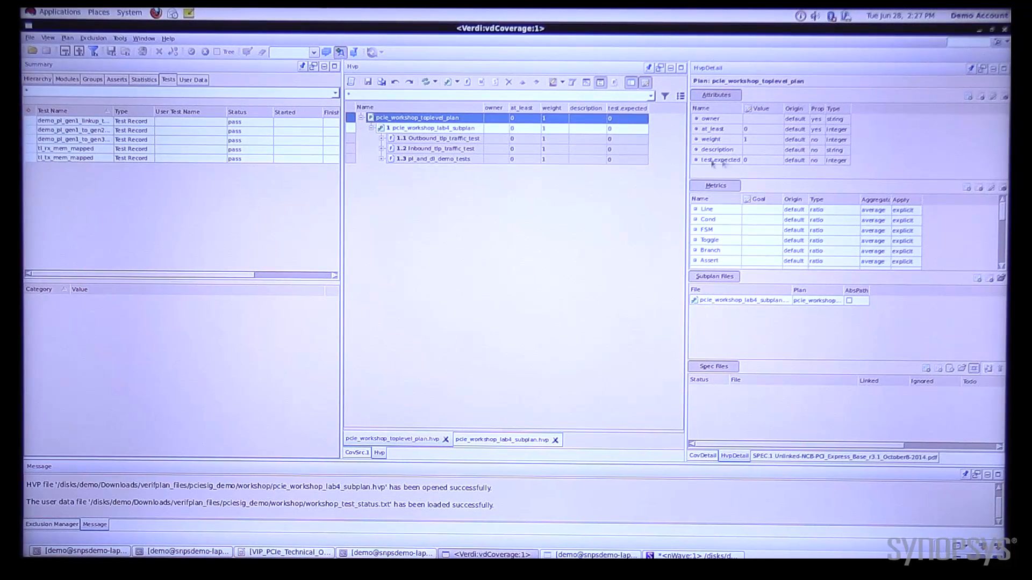
{"action": "mouse_move", "coordinate": [773, 137]}
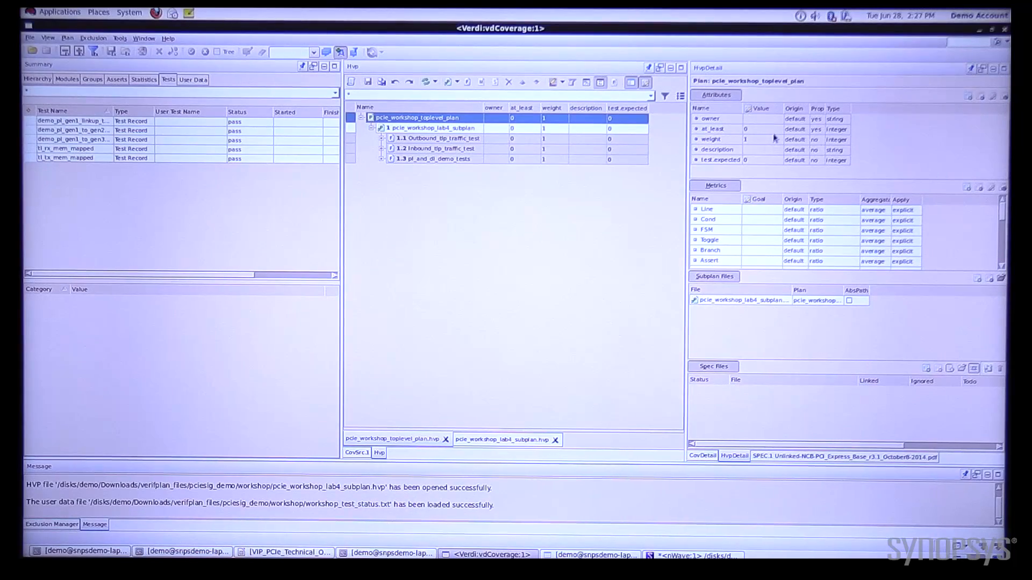
{"action": "mouse_move", "coordinate": [772, 166]}
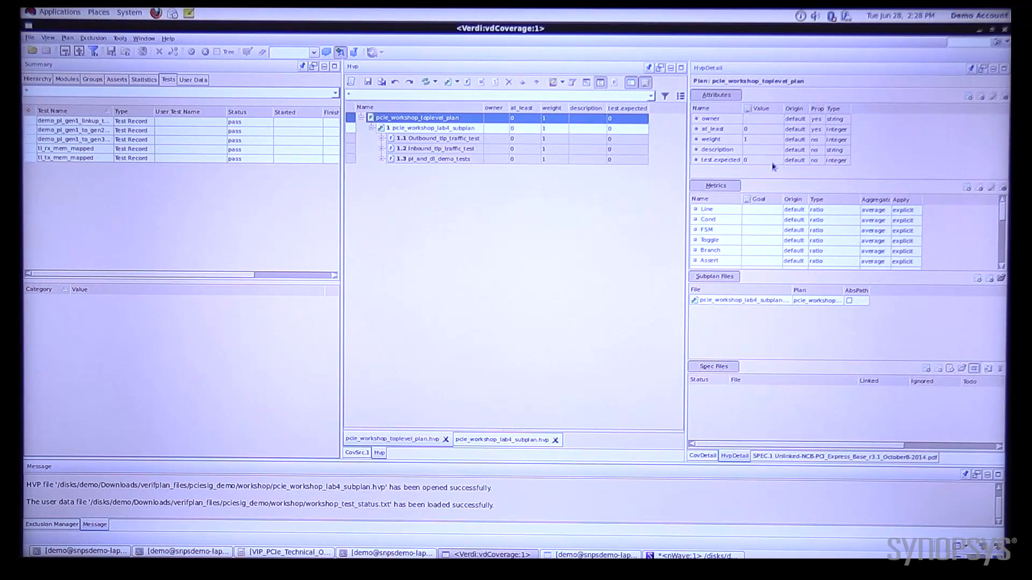
{"action": "mouse_move", "coordinate": [775, 168]}
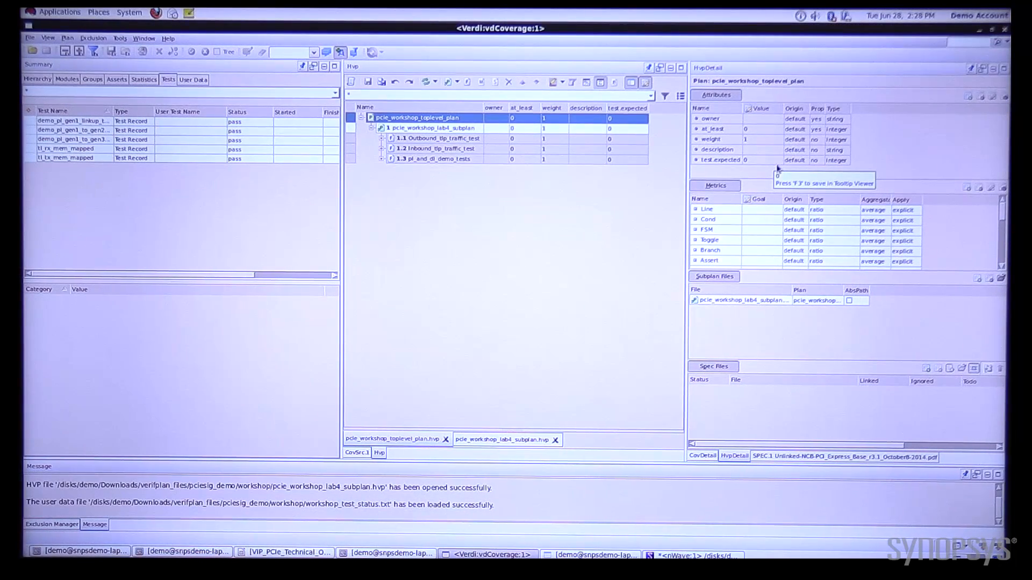
{"action": "mouse_move", "coordinate": [730, 219]}
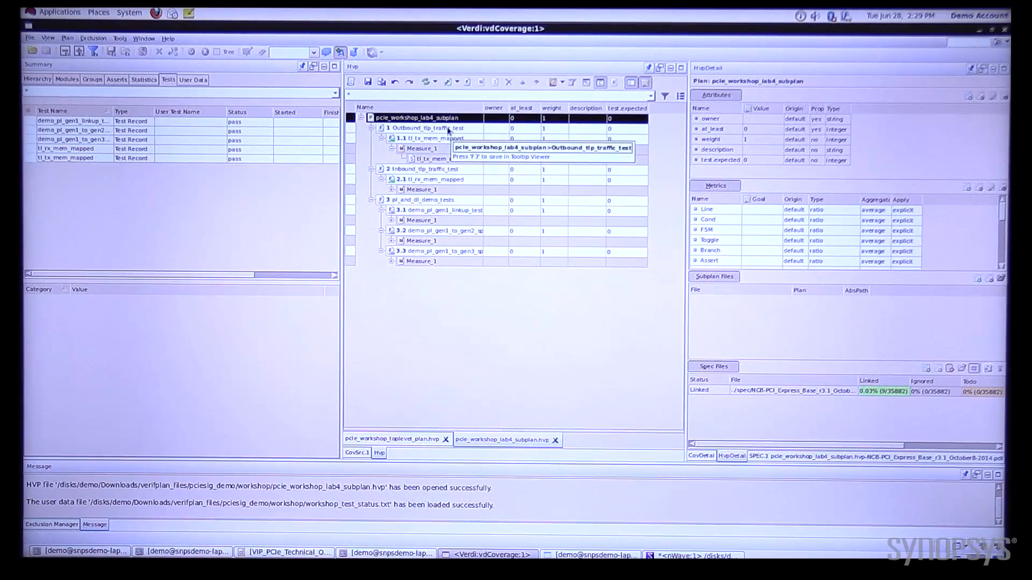
{"action": "mouse_move", "coordinate": [447, 179]}
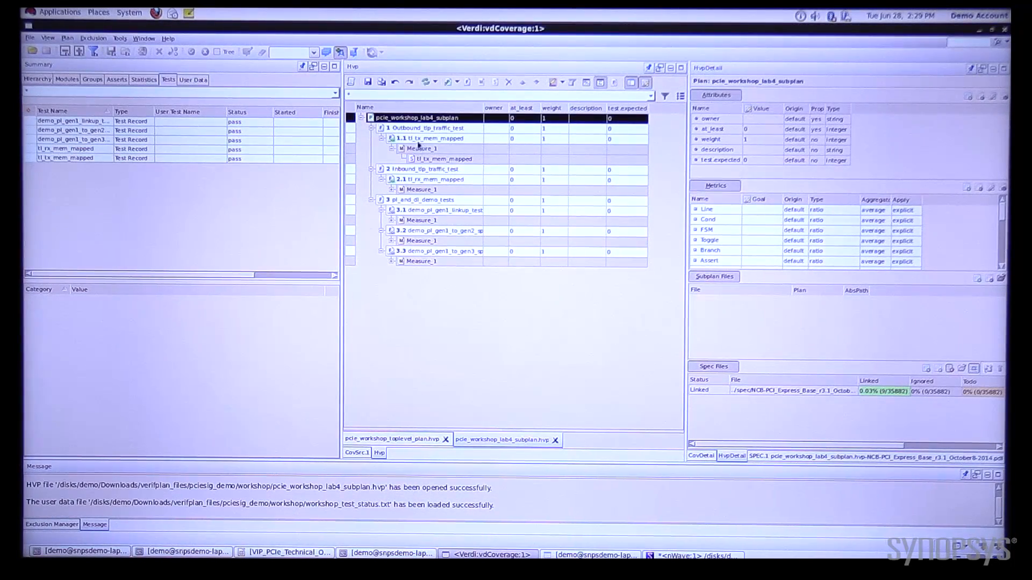
Show the PCIe spec section on Memory Transactions linked to feature 1.1 tl_tx_mem_mapped.
{"action": "left_click", "coordinate": [428, 139]}
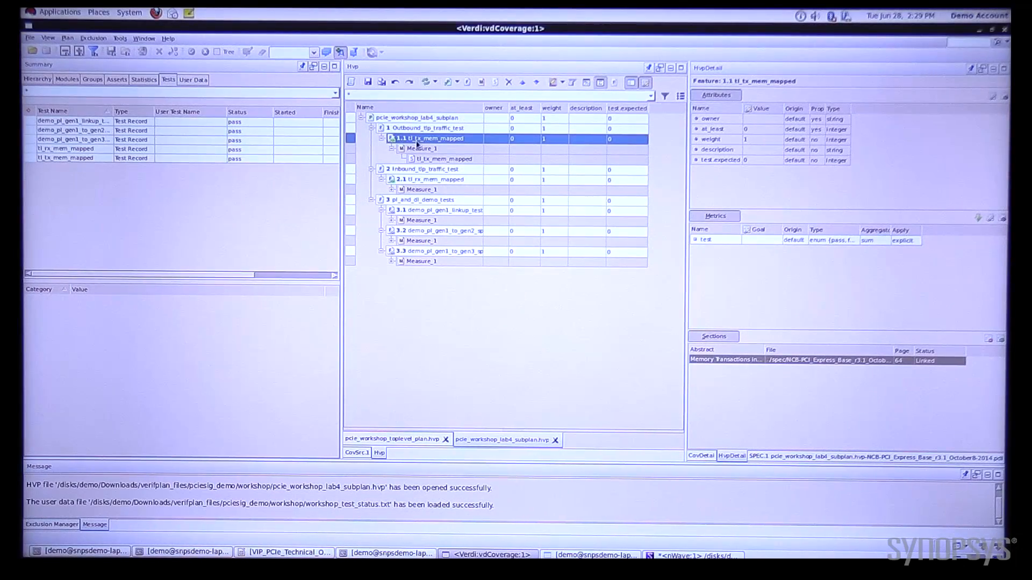
{"action": "mouse_move", "coordinate": [428, 139]}
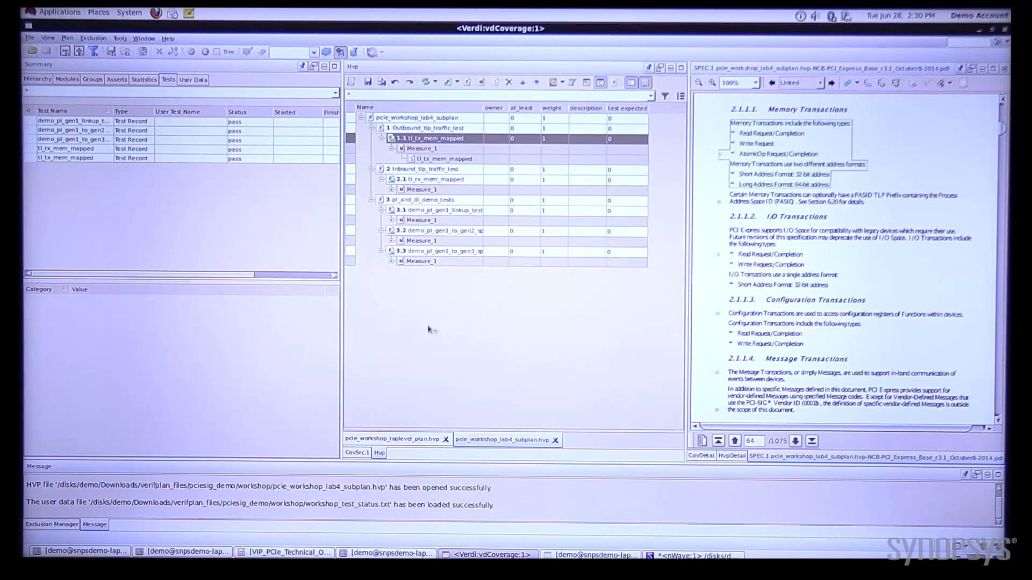
Jump to page 267, section 4.2.6 Link Training and Status State Rules, in the PCIe 3.1 spec.
{"action": "left_click", "coordinate": [434, 180]}
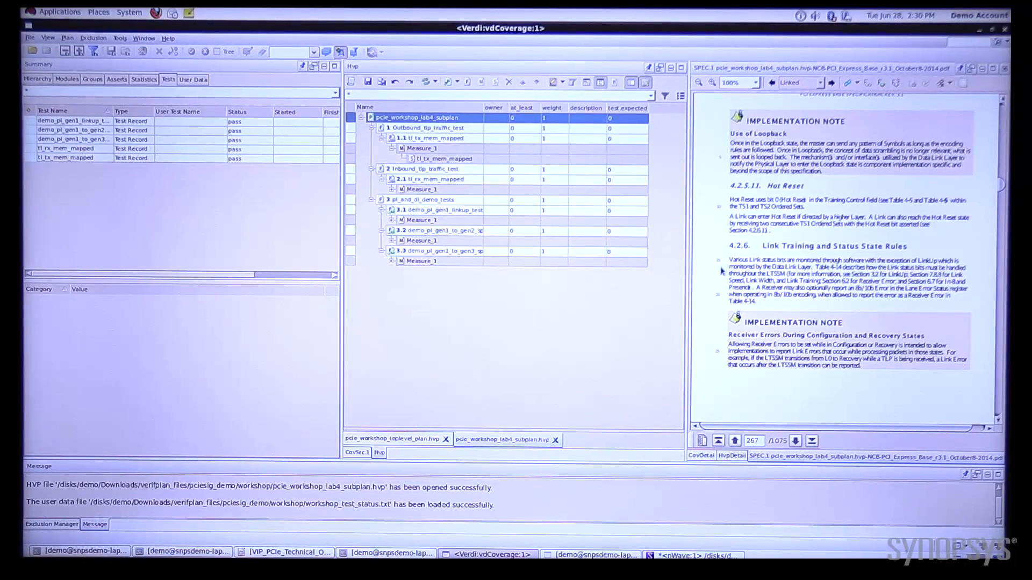
Drag the 'Various Link status bits…' paragraph into the Hvp tree as a new linked feature 4.
{"action": "left_click_drag", "start_coordinate": [724, 258], "coordinate": [766, 303]}
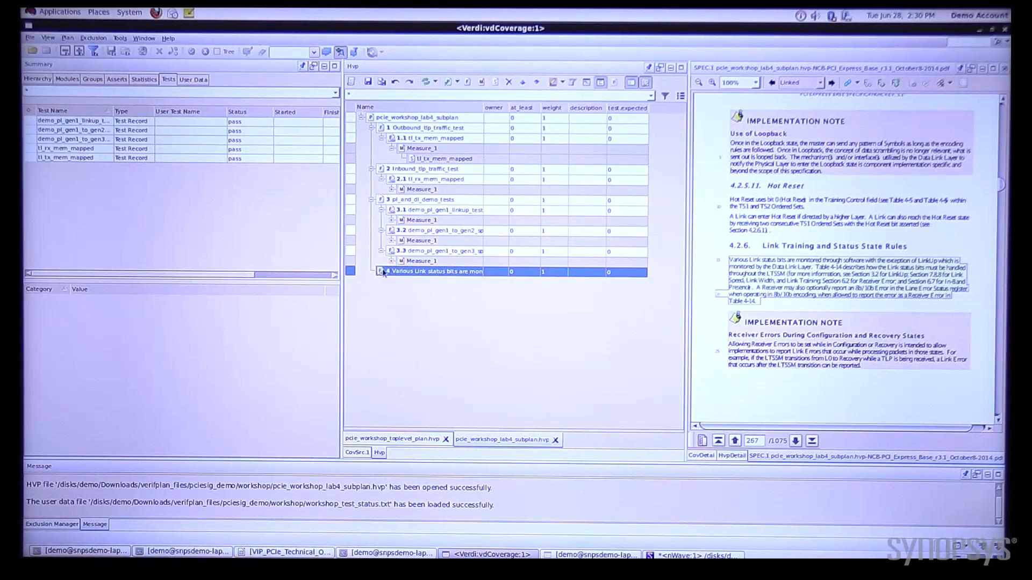
{"action": "mouse_move", "coordinate": [447, 271]}
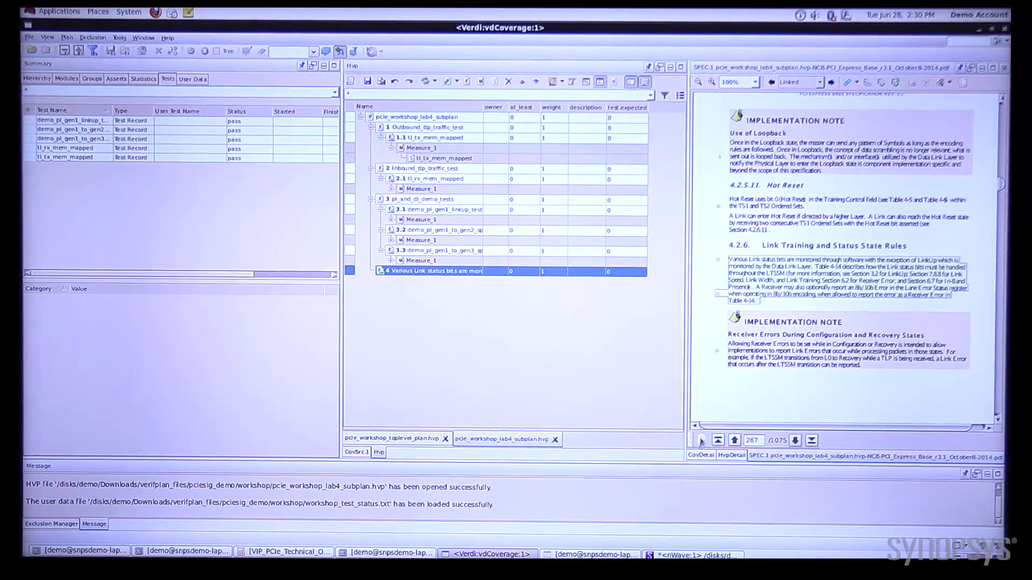
{"action": "mouse_move", "coordinate": [701, 439]}
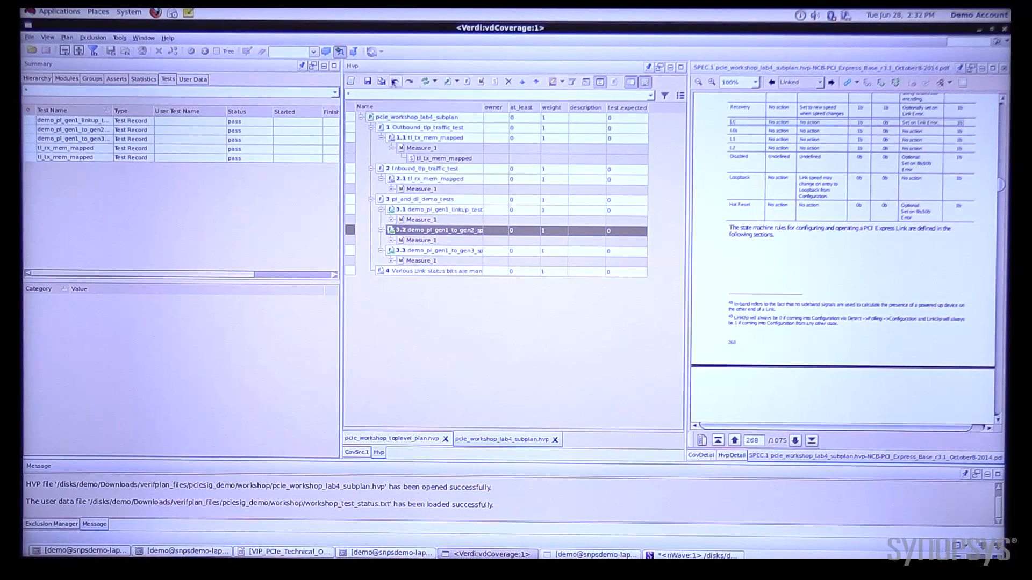
Migrate the subplan's spec file to CB-PCI_Express_Base_4.0r0.5, launching the Spec Review window.
{"action": "left_click", "coordinate": [428, 116]}
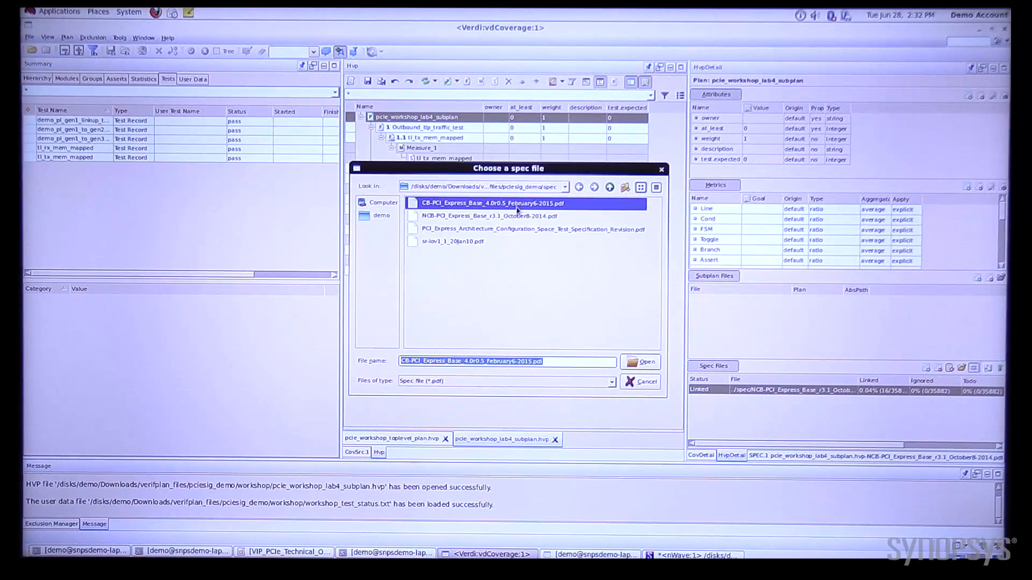
{"action": "left_click", "coordinate": [638, 362]}
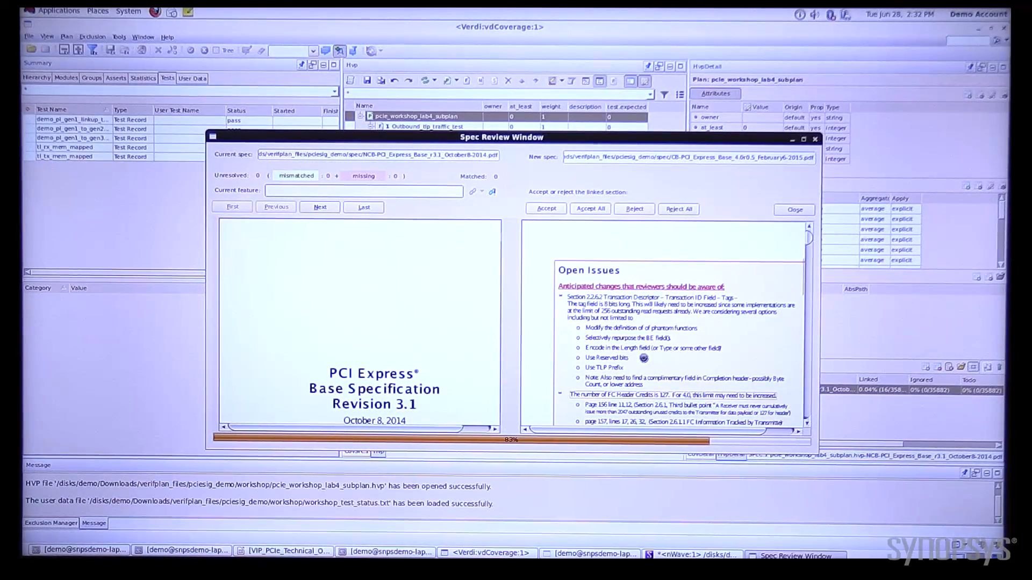
Accept the new 4.0 location for the mismatched Link status feature and close the review with 4 matched.
{"action": "left_click", "coordinate": [319, 206]}
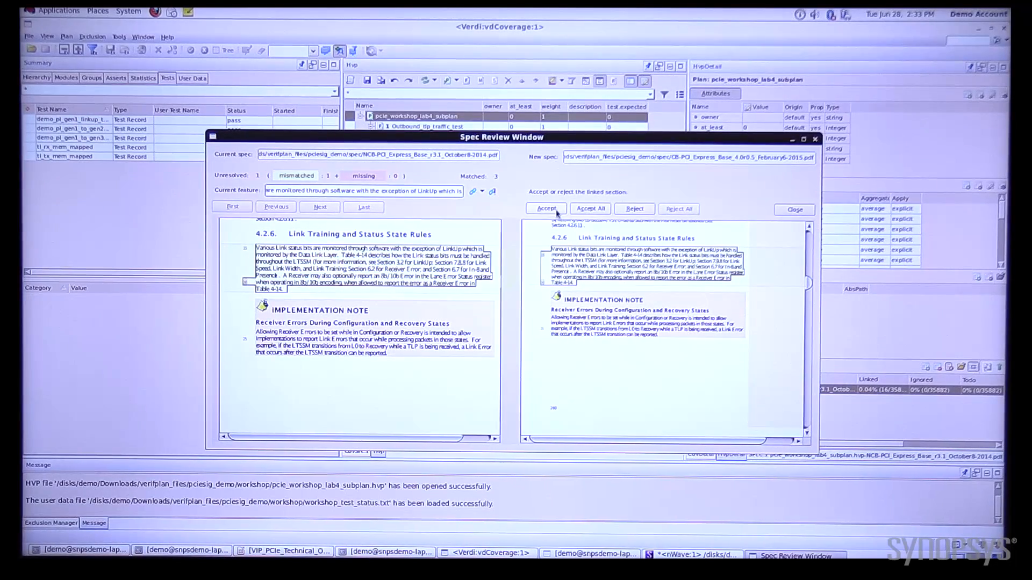
{"action": "left_click", "coordinate": [546, 208]}
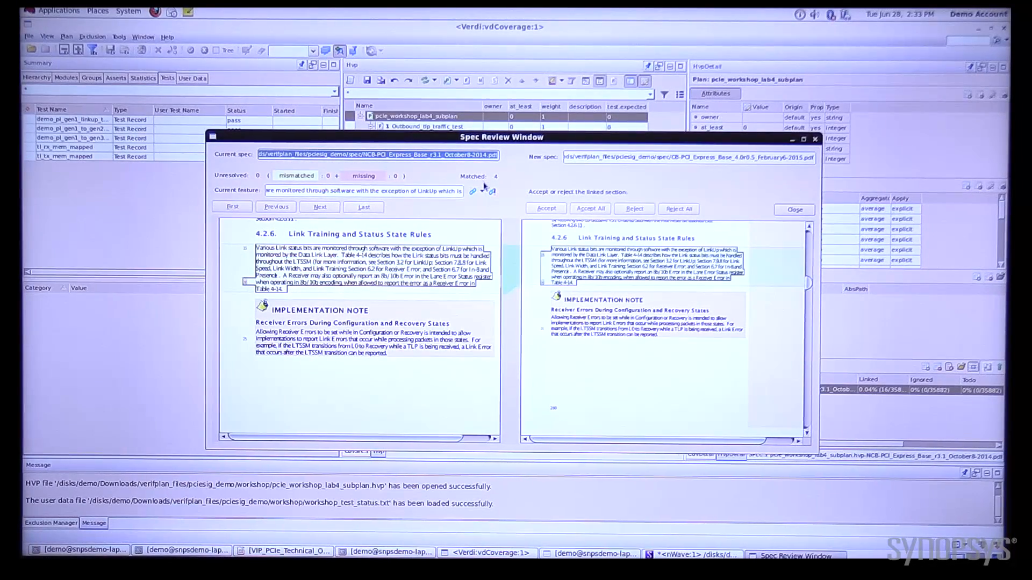
{"action": "mouse_move", "coordinate": [490, 192]}
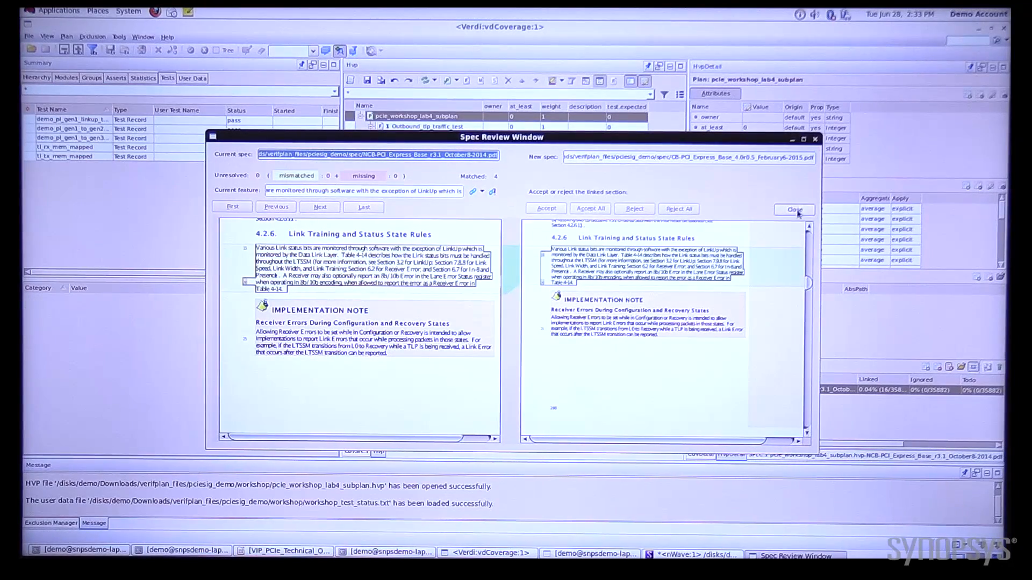
{"action": "left_click", "coordinate": [793, 210]}
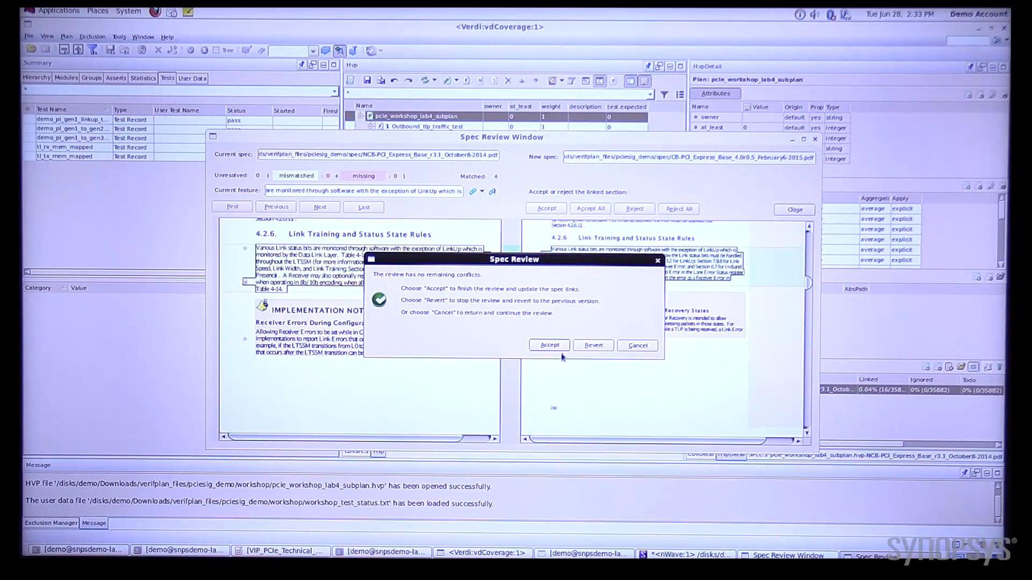
Confirm the review so the subplan's links point to the PCIe 4.0 spec, showing 0.04% linked.
{"action": "left_click", "coordinate": [549, 345]}
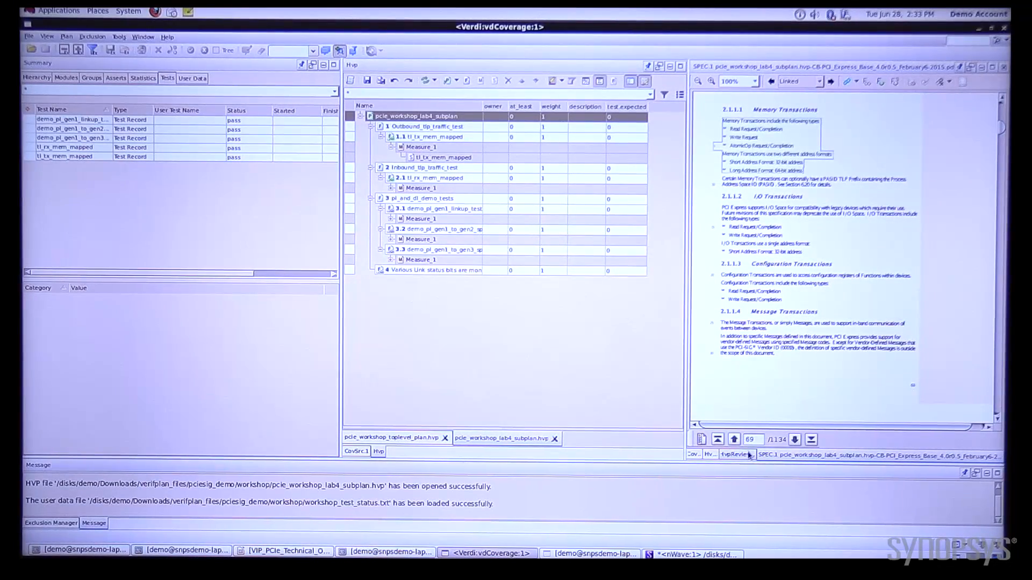
{"action": "left_click", "coordinate": [709, 455]}
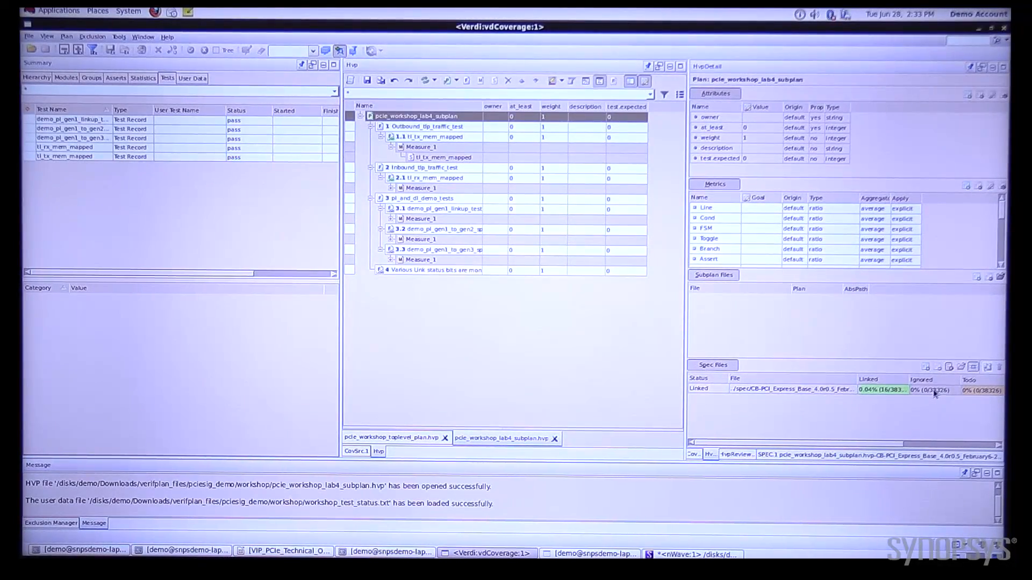
{"action": "mouse_move", "coordinate": [931, 391]}
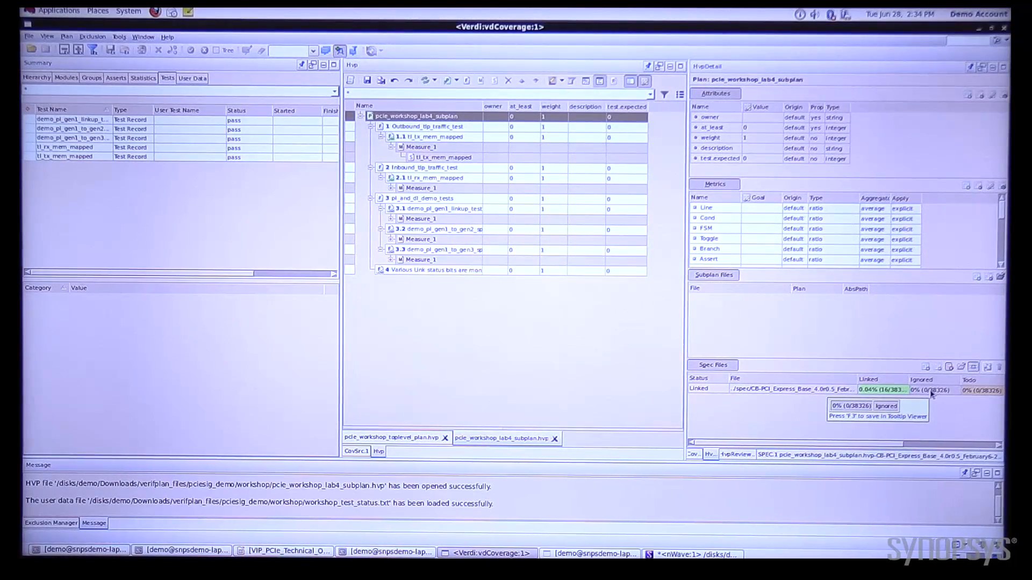
{"action": "mouse_move", "coordinate": [627, 251]}
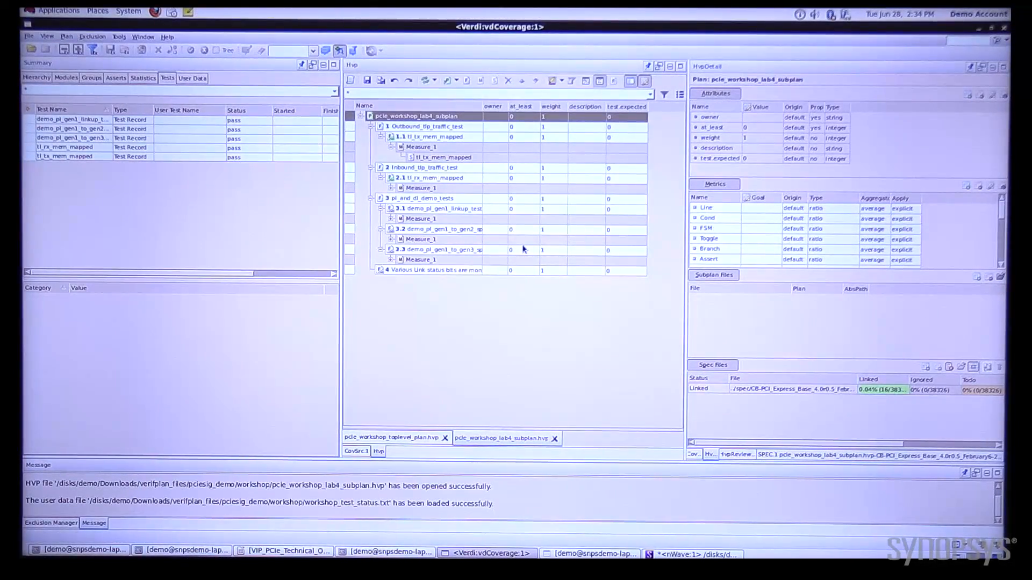
{"action": "mouse_move", "coordinate": [525, 256]}
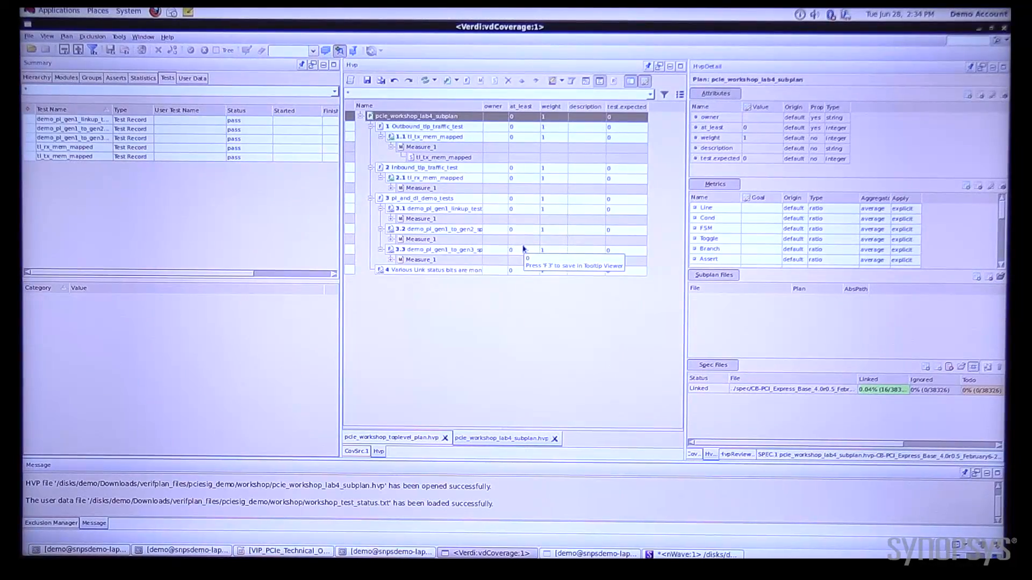